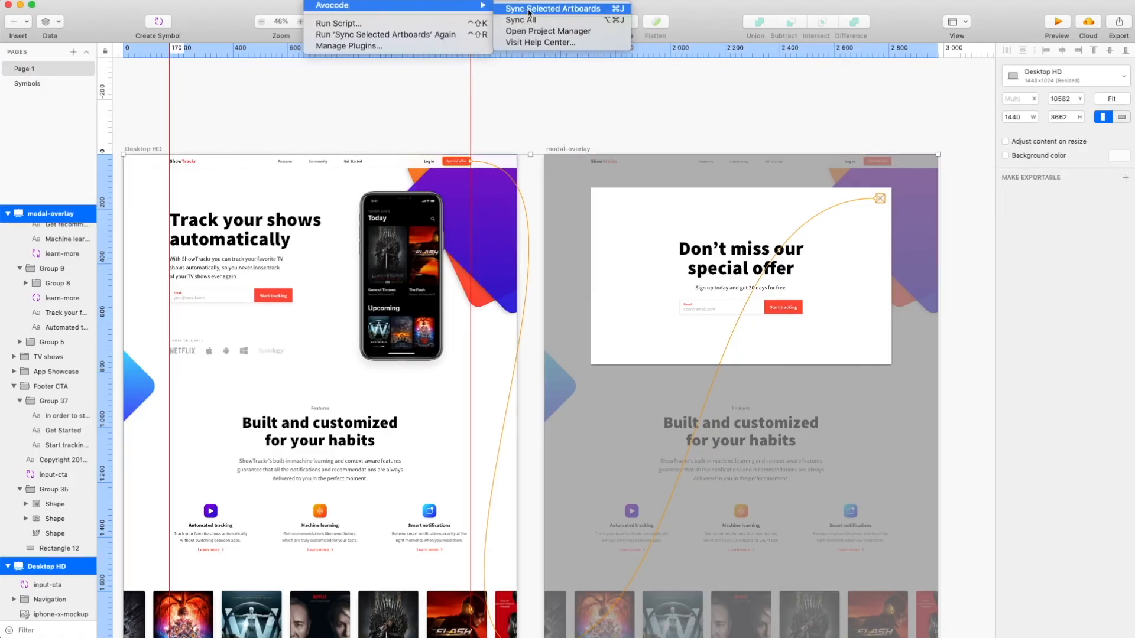
# Sync the modal-overlay and Desktop HD artboards to the ShowTrackr project in Avocode.
pyautogui.click(554, 9)
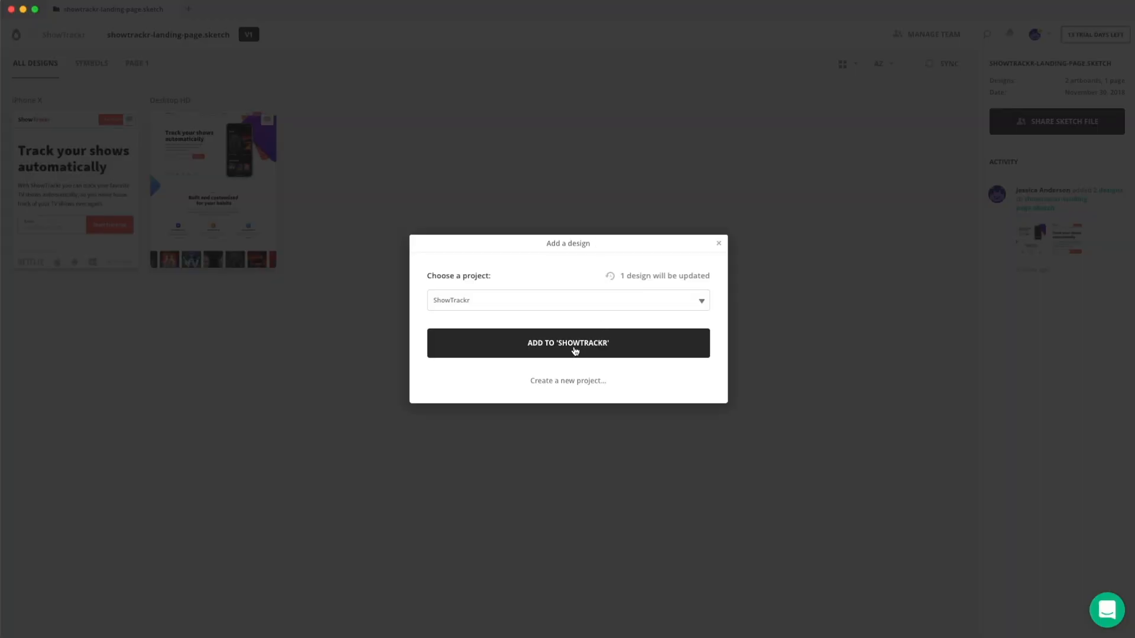
pyautogui.click(568, 342)
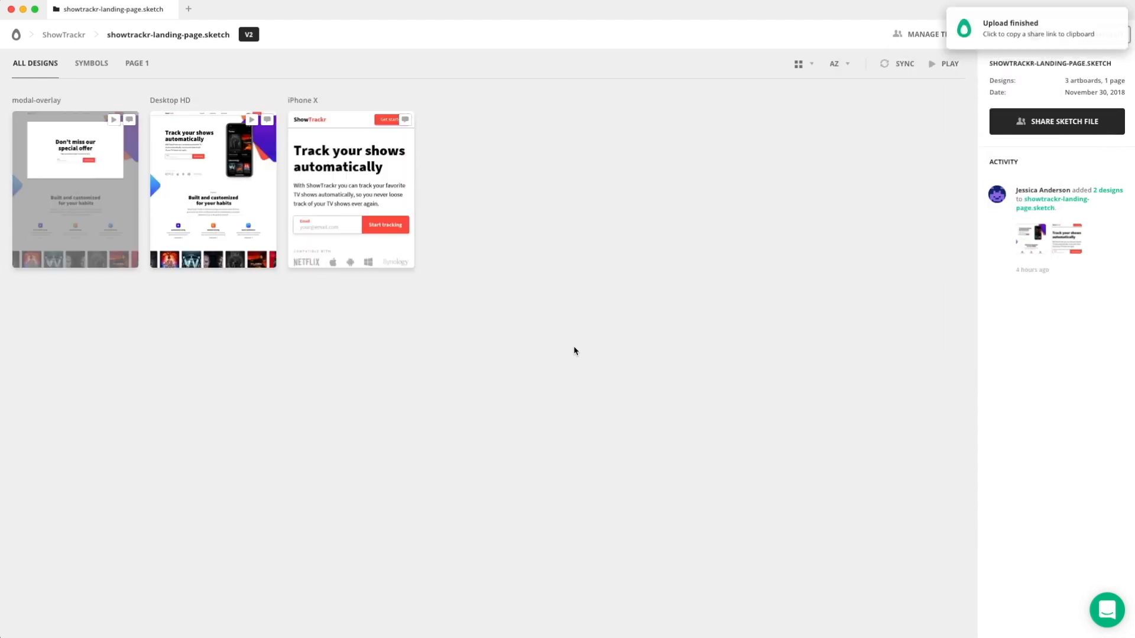
# Play the Desktop HD design as a prototype and dismiss the special-offer modal.
pyautogui.click(213, 189)
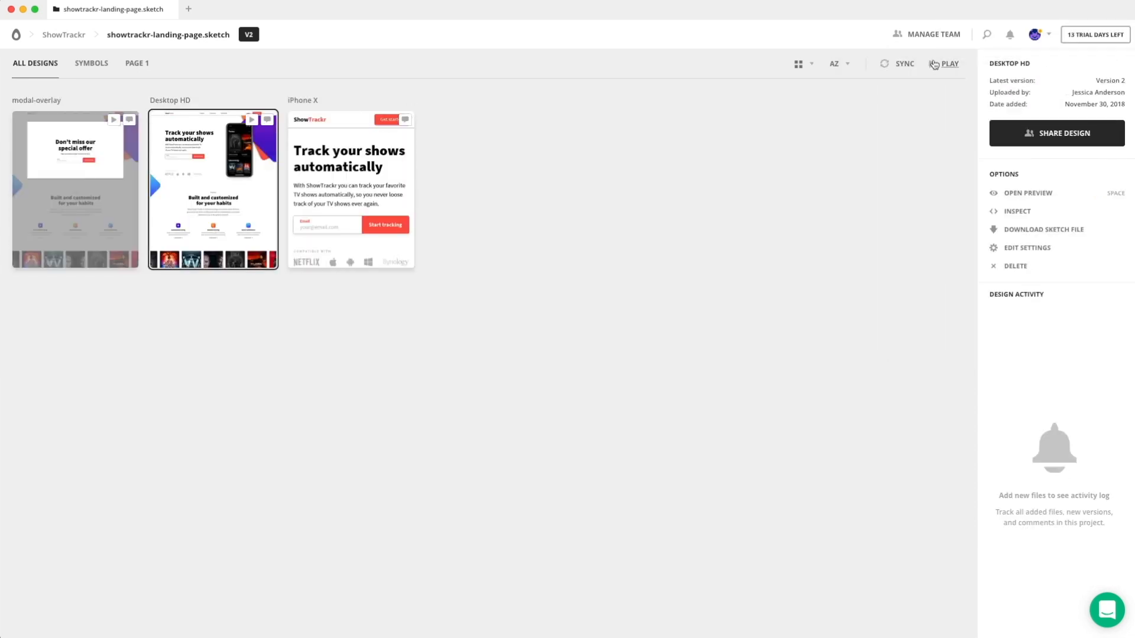
pyautogui.click(950, 64)
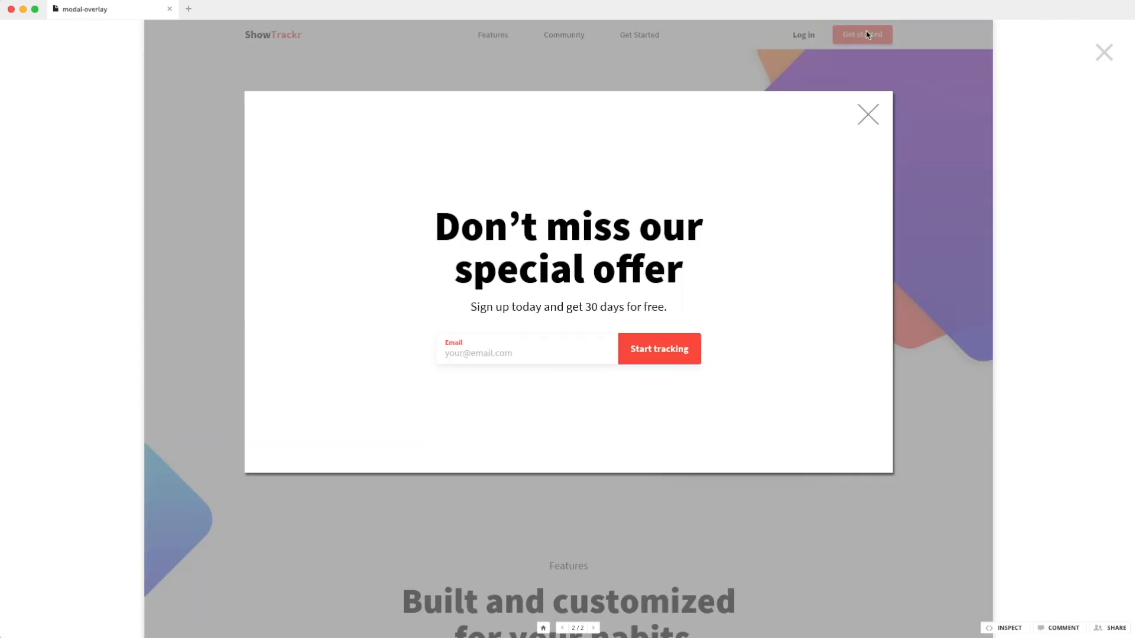
pyautogui.click(867, 115)
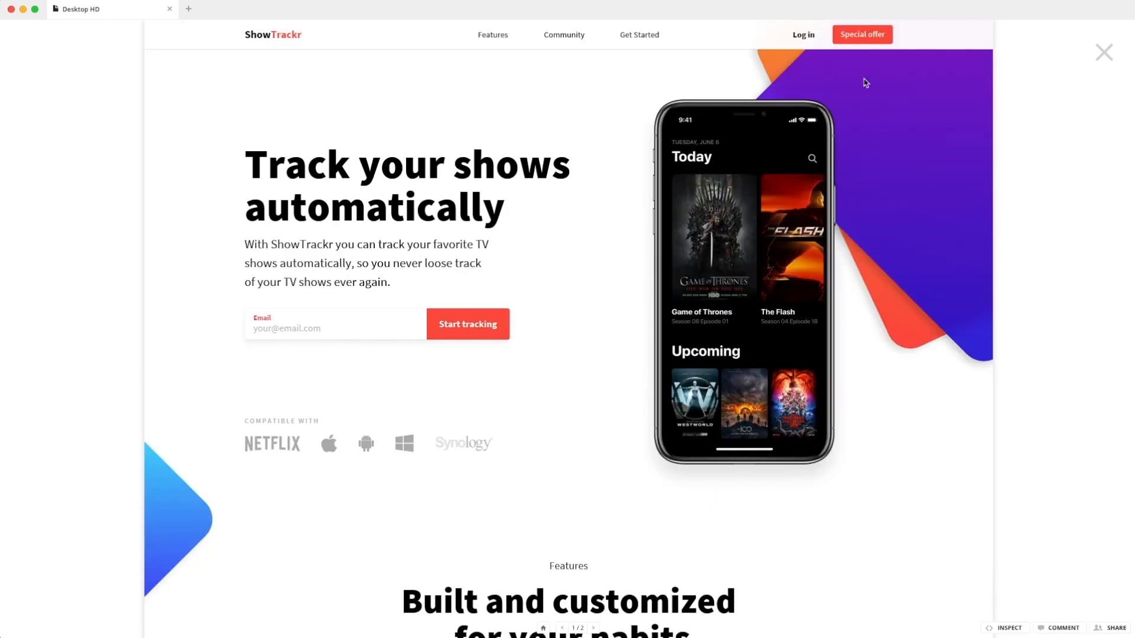